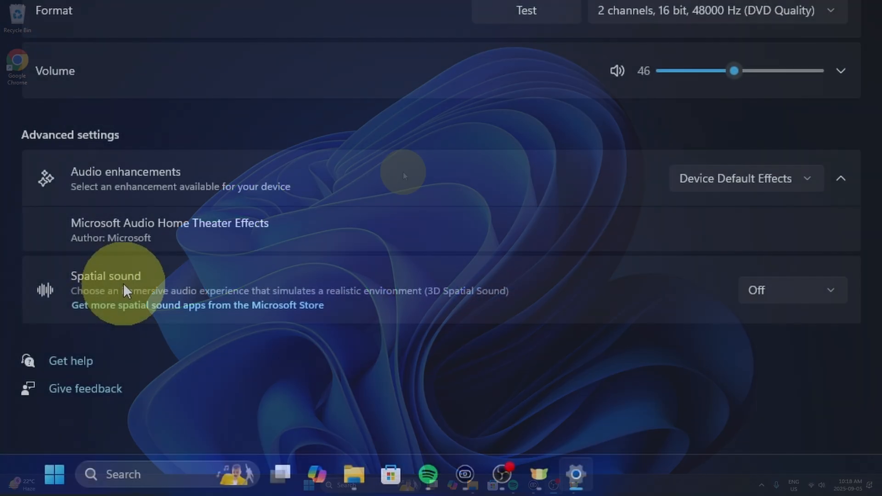
{"action": "mouse_move", "coordinate": [194, 299]}
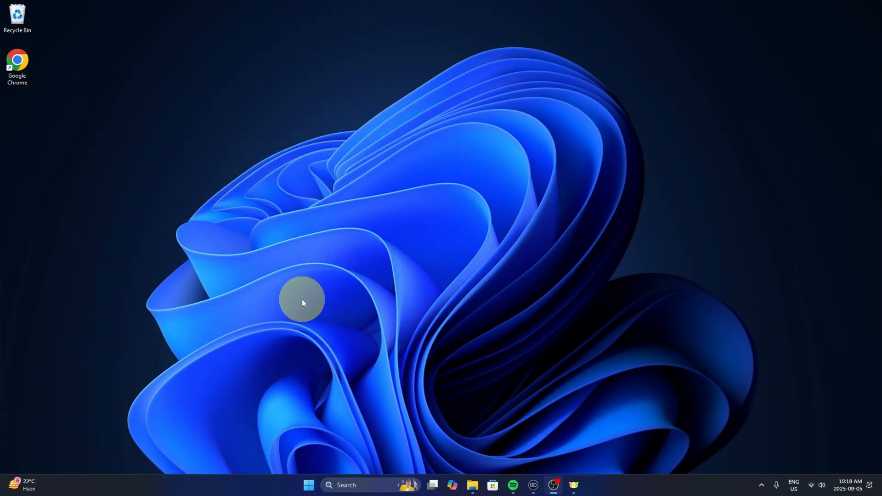
{"action": "mouse_move", "coordinate": [309, 486]}
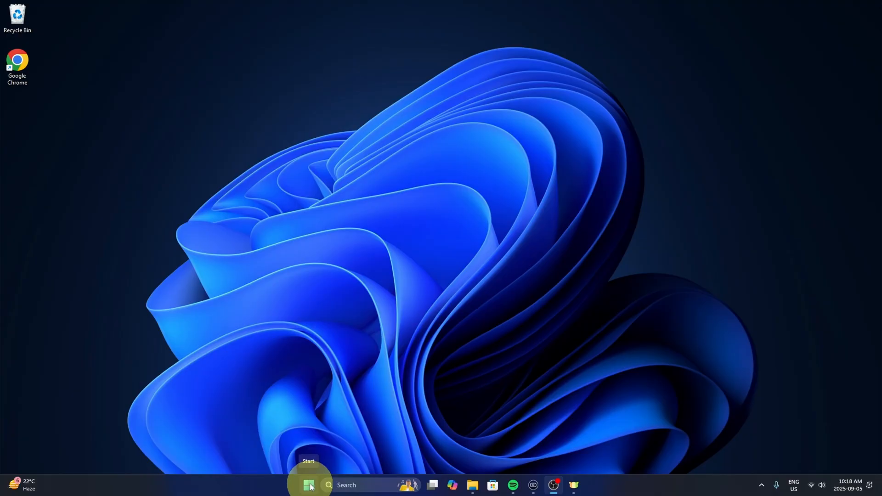
- Launch Settings from the Start context menu and show the System page
{"action": "right_click", "coordinate": [308, 485]}
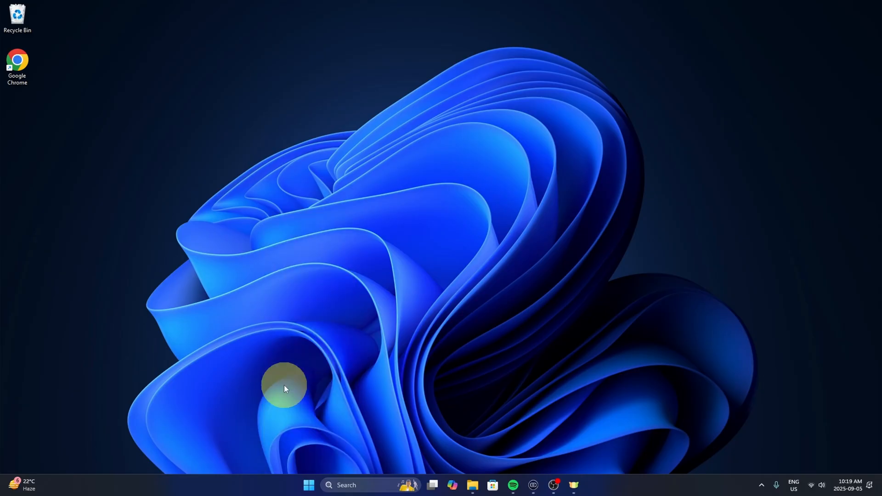
{"action": "left_click", "coordinate": [582, 485]}
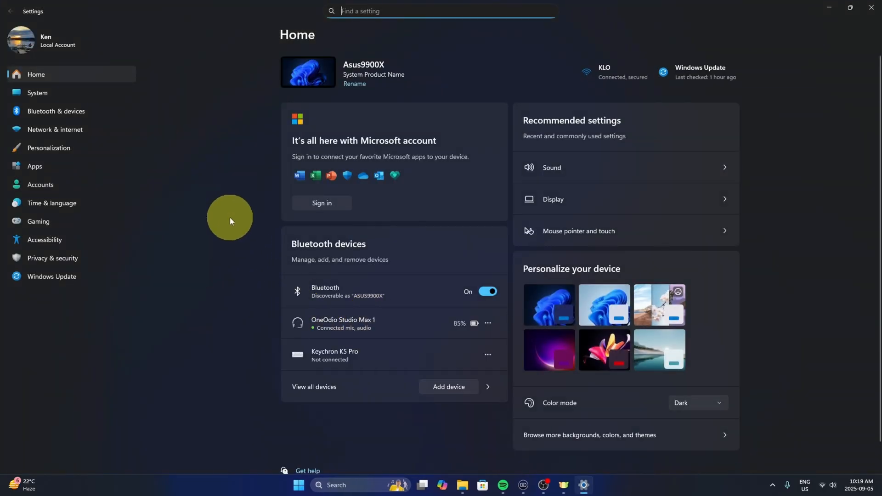
{"action": "mouse_move", "coordinate": [86, 233]}
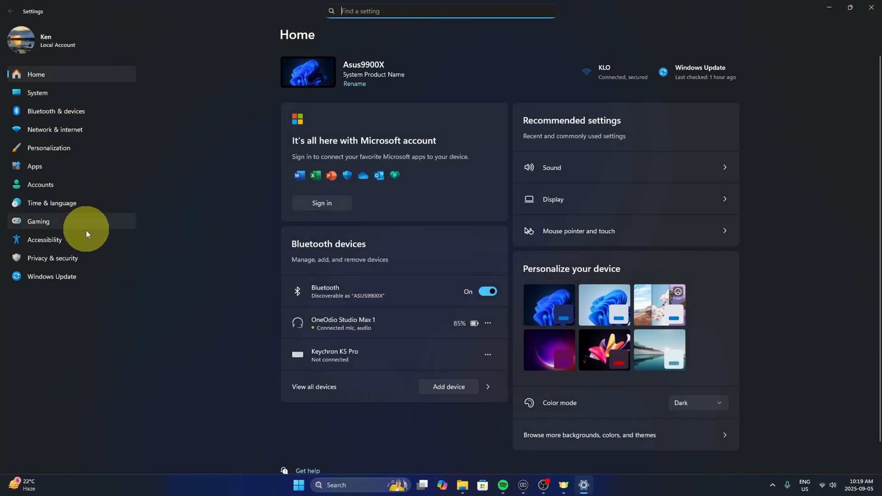
{"action": "mouse_move", "coordinate": [49, 93]}
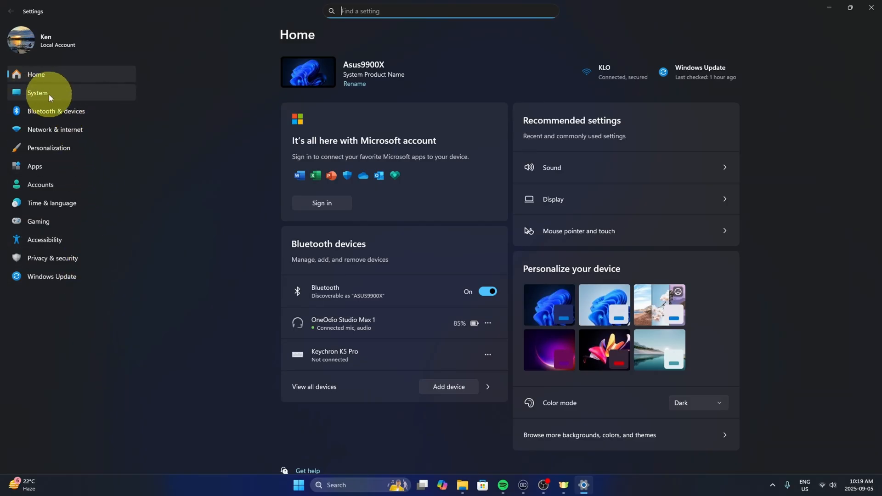
{"action": "left_click", "coordinate": [38, 92]}
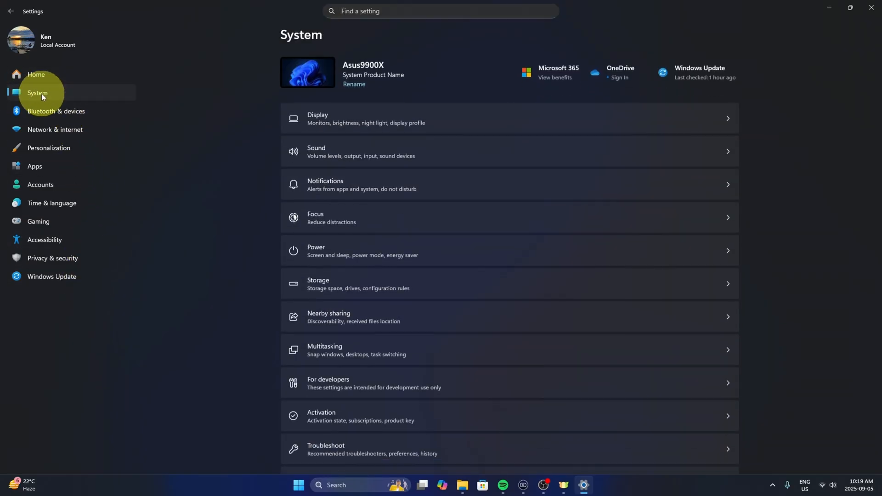
{"action": "mouse_move", "coordinate": [316, 152]}
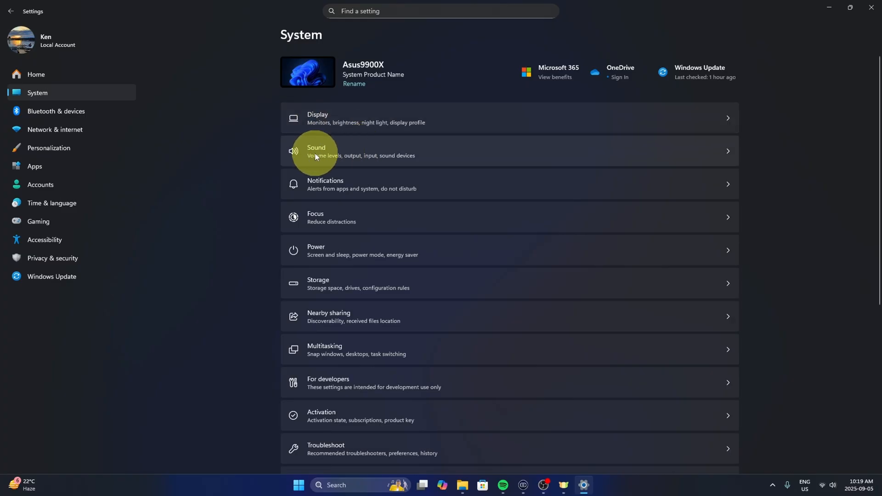
{"action": "mouse_move", "coordinate": [352, 153]}
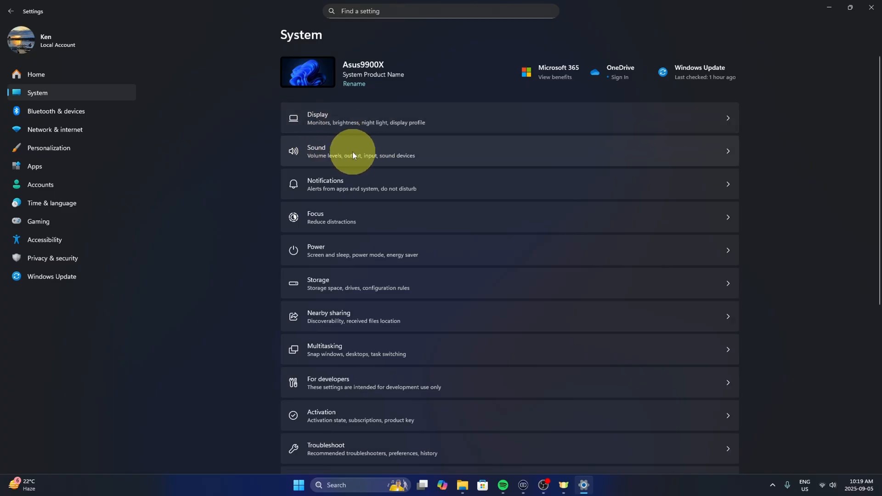
- Go to the Sound page and scroll down to its Advanced options
{"action": "left_click", "coordinate": [360, 150]}
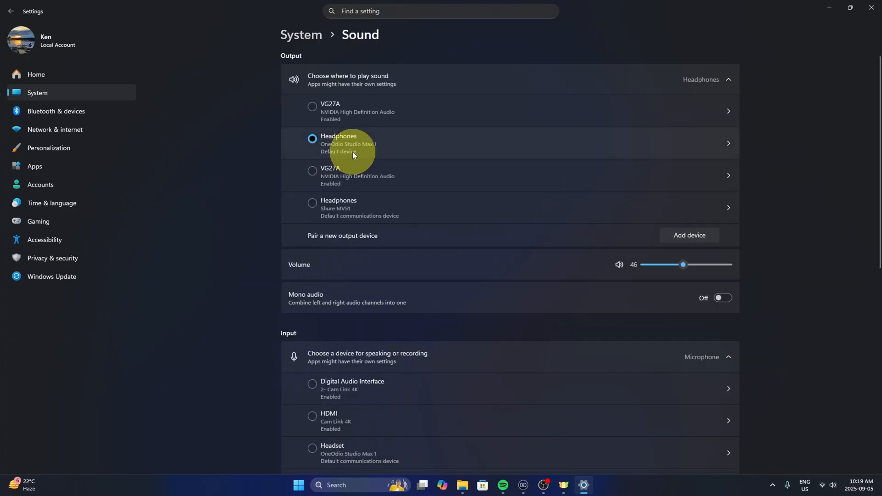
{"action": "scroll", "scroll_direction": "down", "scroll_amount": 3}
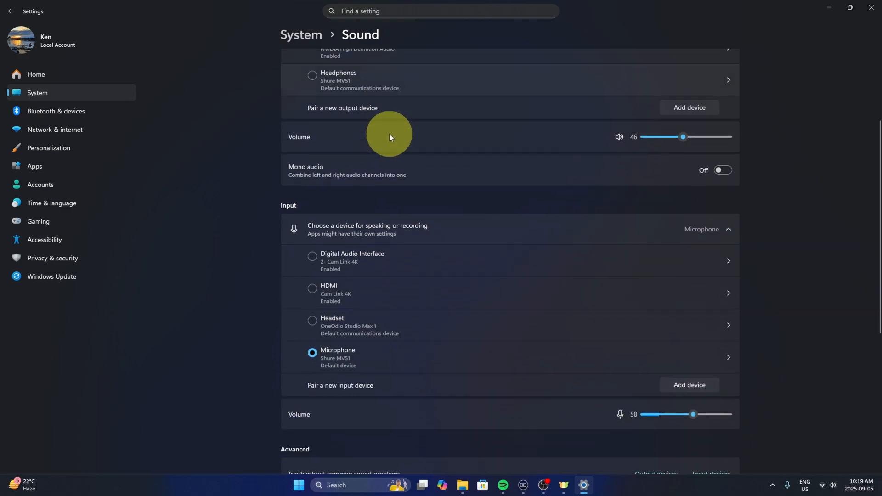
{"action": "scroll", "scroll_direction": "down", "scroll_amount": 3}
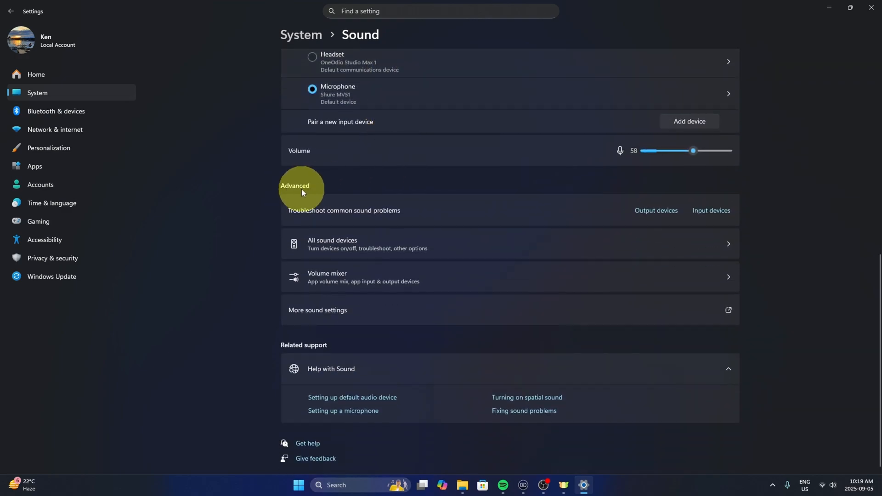
{"action": "mouse_move", "coordinate": [349, 243]}
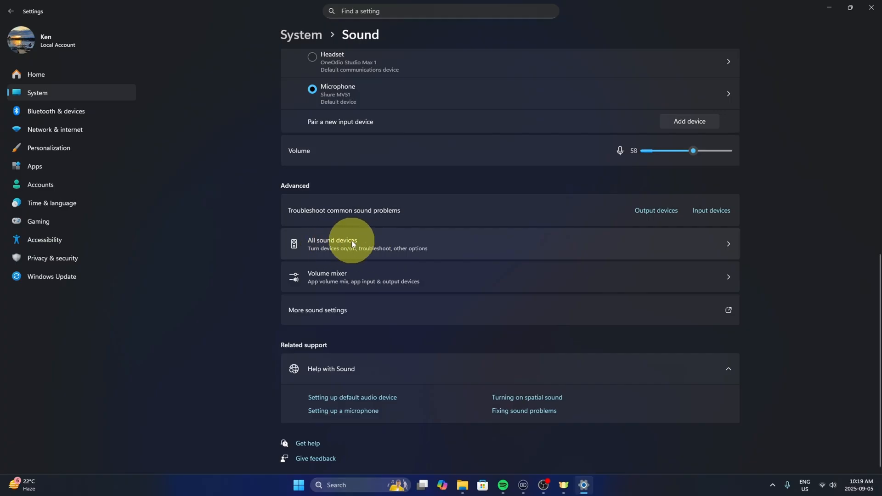
- Show the All sound devices list under Advanced
{"action": "left_click", "coordinate": [349, 243]}
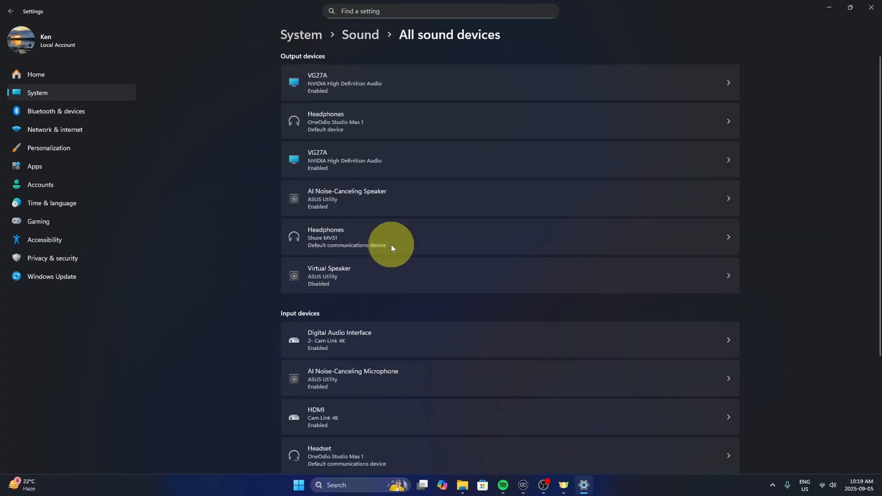
{"action": "mouse_move", "coordinate": [325, 61]}
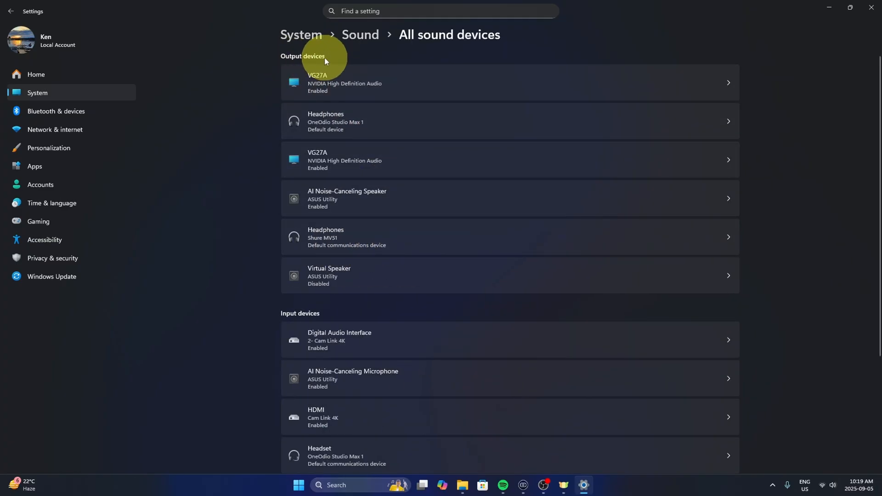
{"action": "mouse_move", "coordinate": [397, 253]}
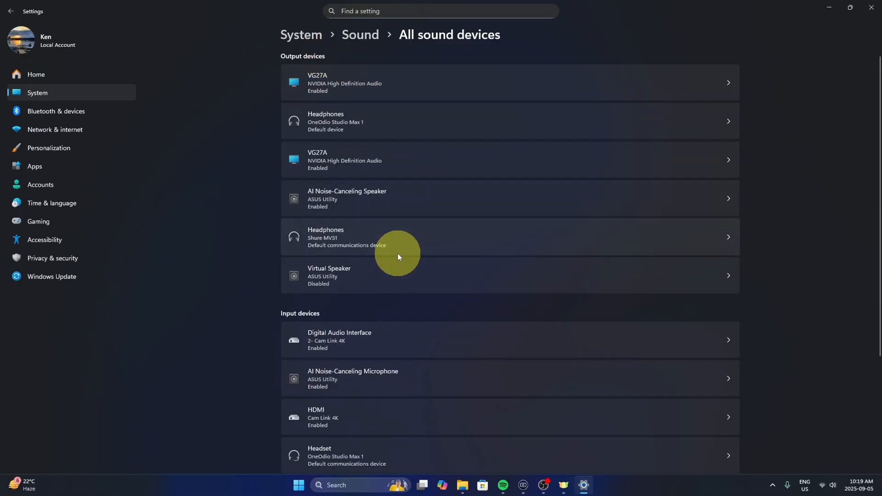
{"action": "mouse_move", "coordinate": [401, 252]}
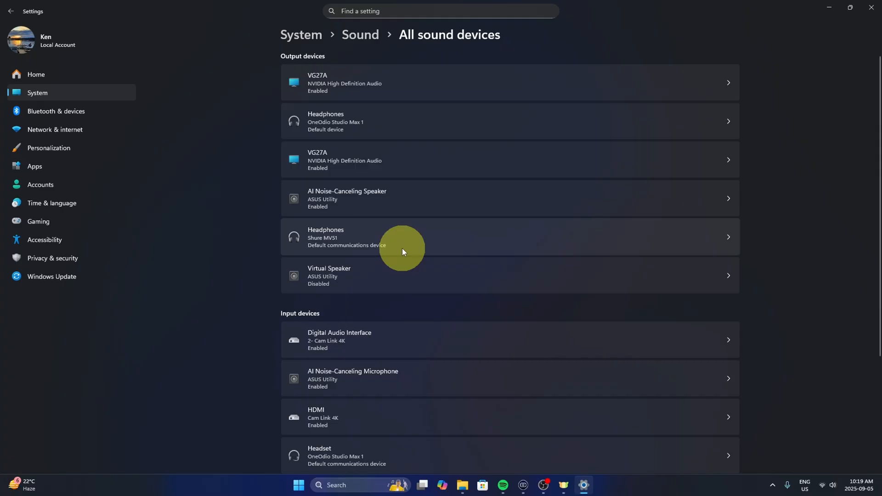
{"action": "mouse_move", "coordinate": [369, 120]}
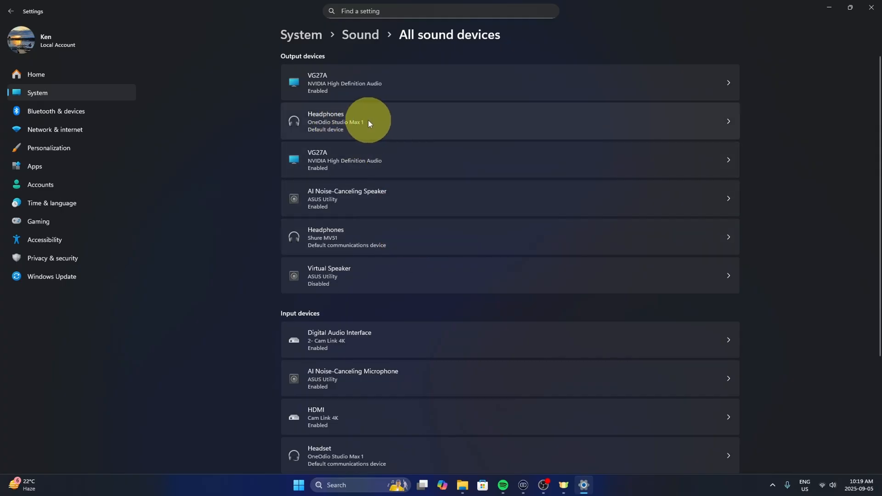
{"action": "mouse_move", "coordinate": [399, 123]}
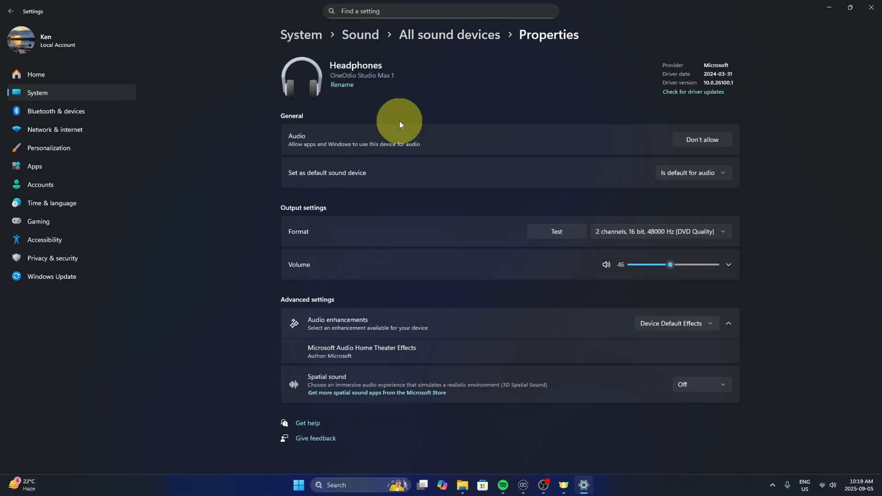
{"action": "mouse_move", "coordinate": [404, 118]}
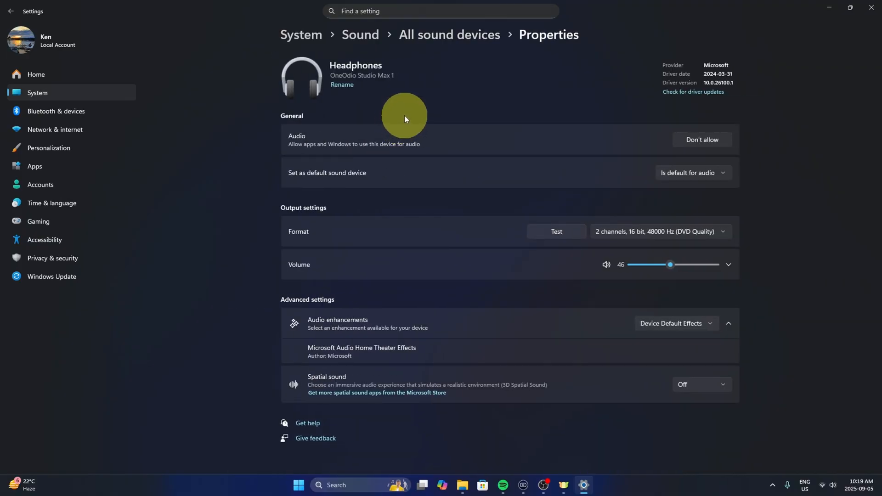
{"action": "mouse_move", "coordinate": [424, 351]}
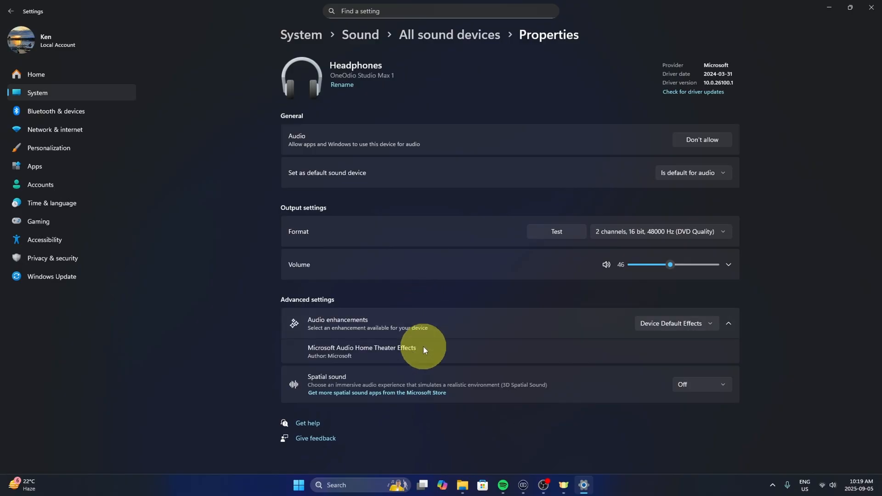
{"action": "mouse_move", "coordinate": [330, 389]}
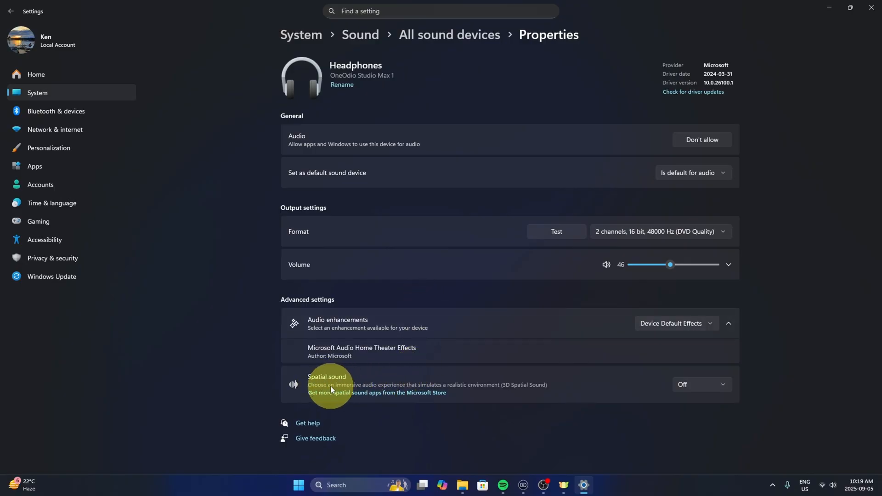
{"action": "mouse_move", "coordinate": [385, 391]}
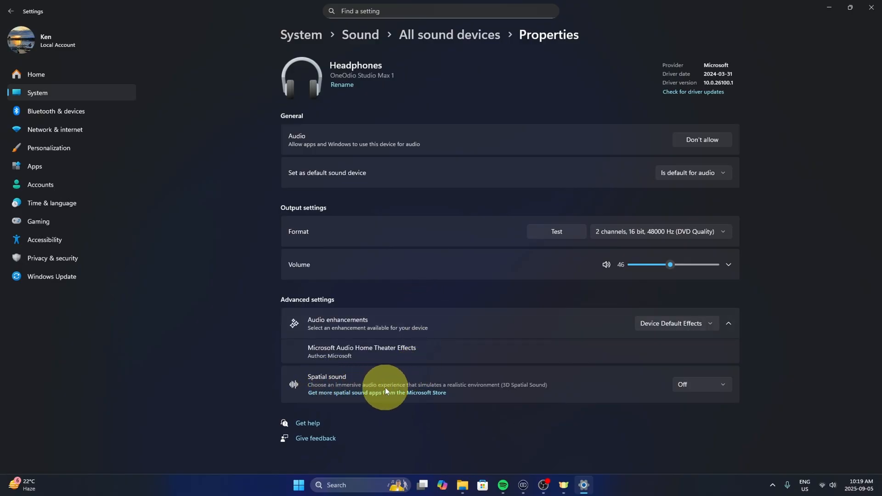
{"action": "mouse_move", "coordinate": [470, 390]}
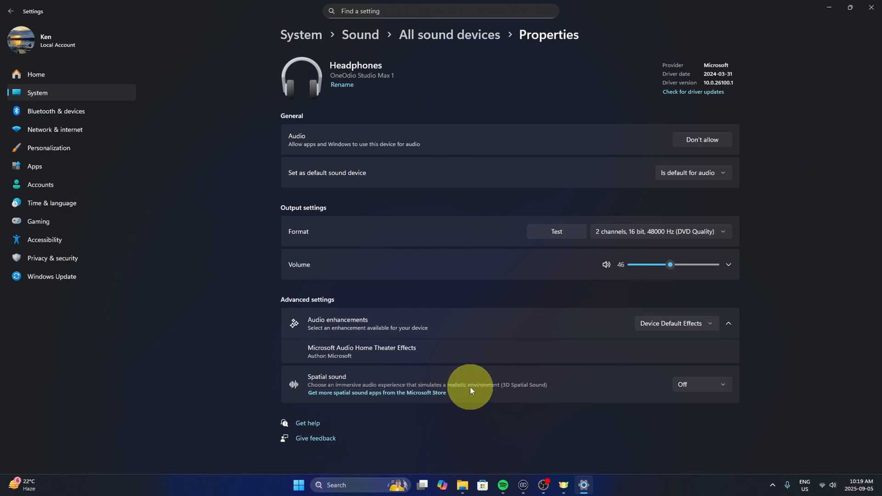
{"action": "mouse_move", "coordinate": [528, 392]}
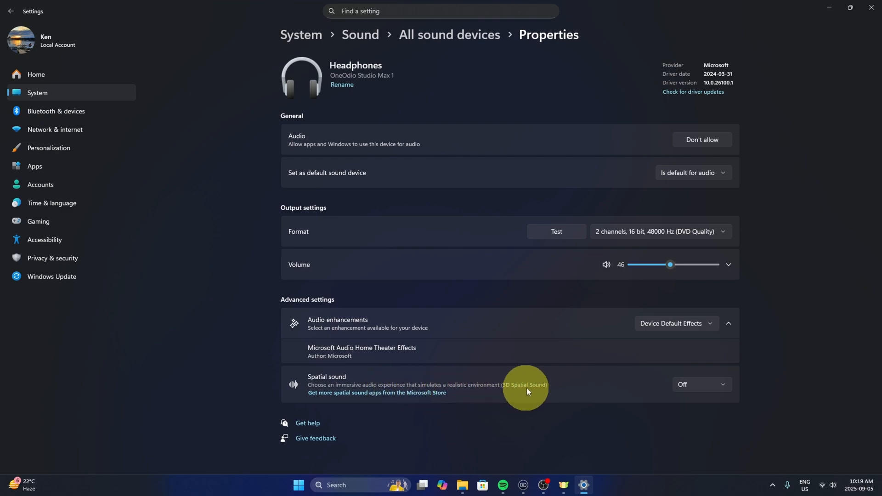
{"action": "mouse_move", "coordinate": [691, 388]}
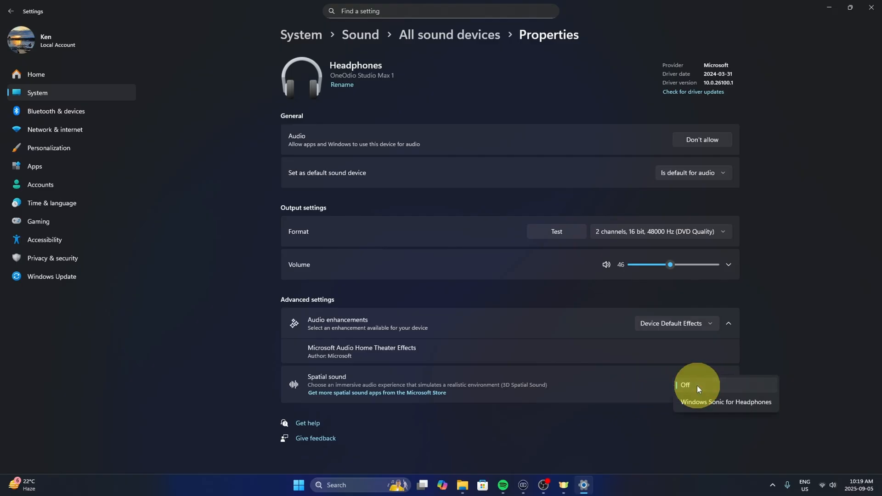
{"action": "mouse_move", "coordinate": [701, 408]}
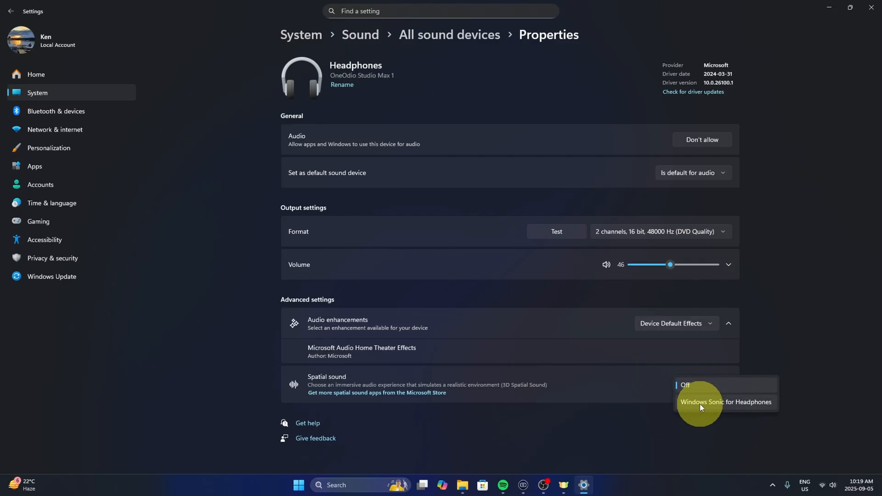
- Choose Windows Sonic for Headphones as the headphones' spatial sound format
{"action": "left_click", "coordinate": [726, 402]}
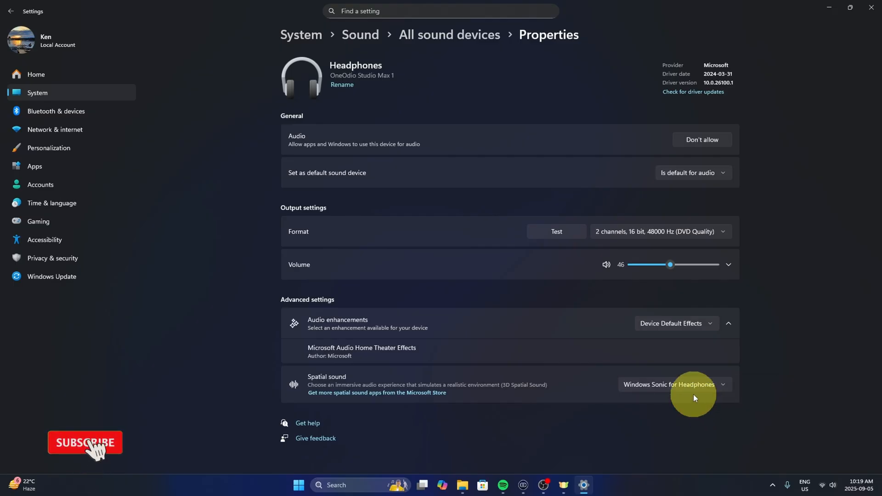
{"action": "mouse_move", "coordinate": [445, 202]}
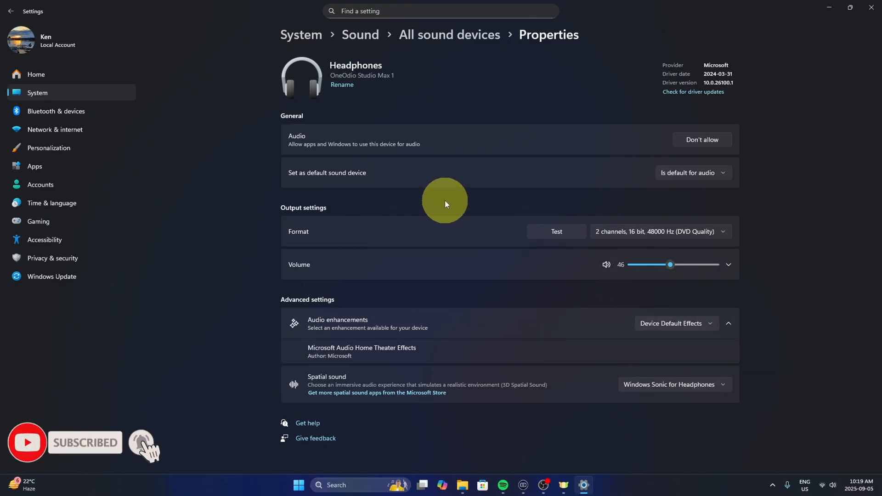
{"action": "mouse_move", "coordinate": [406, 183]}
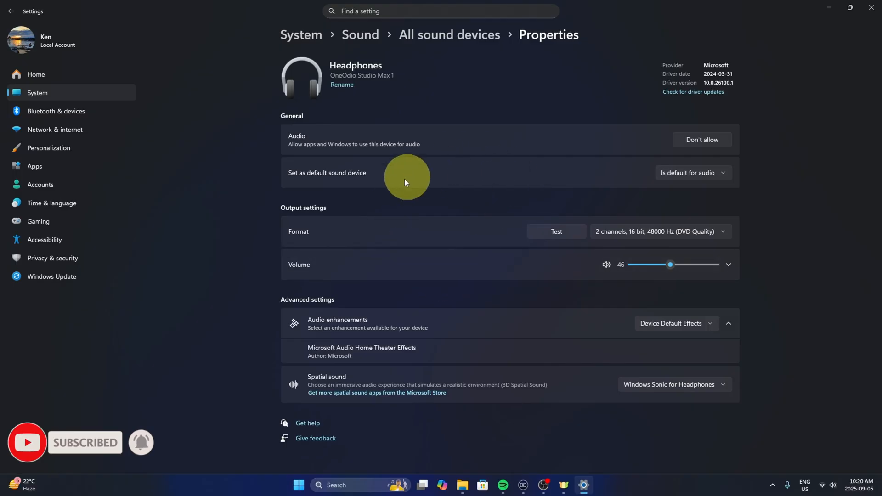
{"action": "mouse_move", "coordinate": [406, 224]}
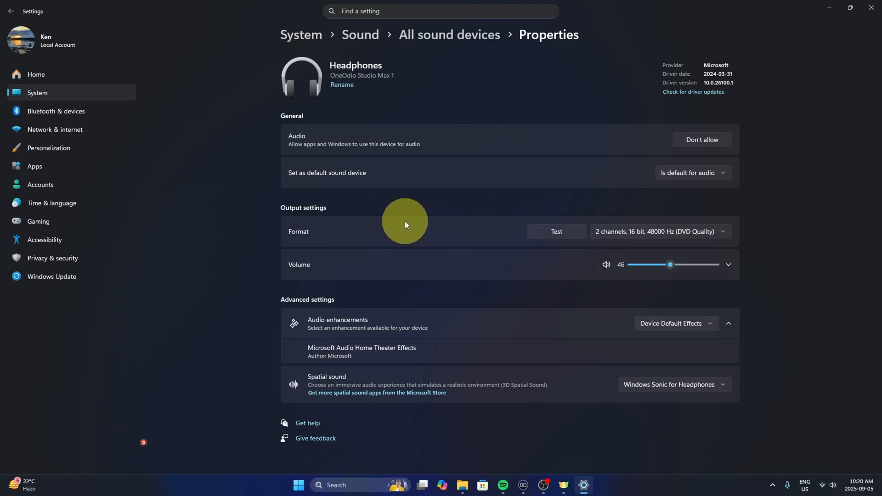